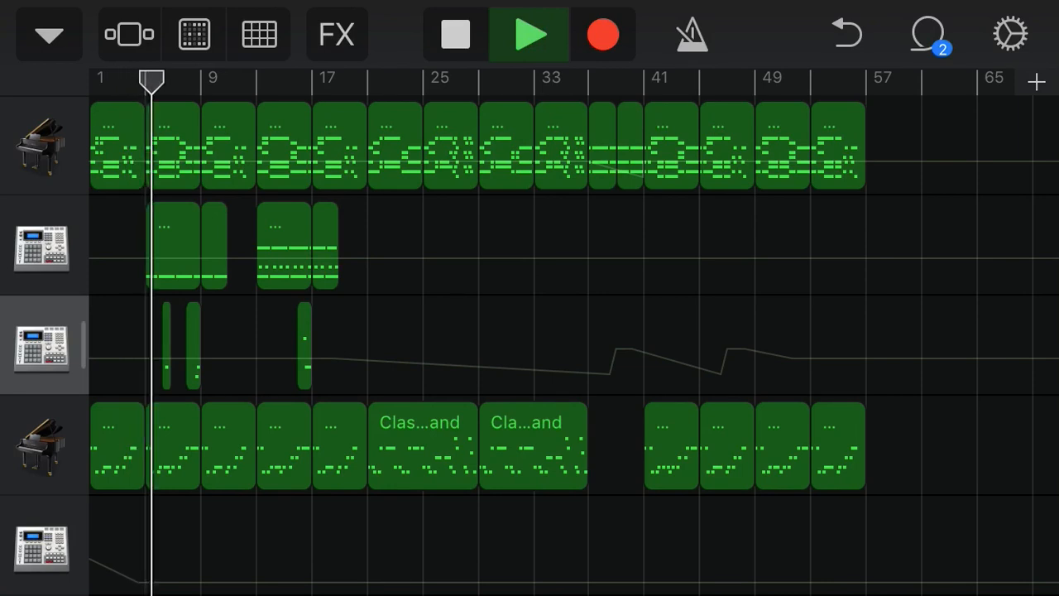
pyautogui.scroll(-3)
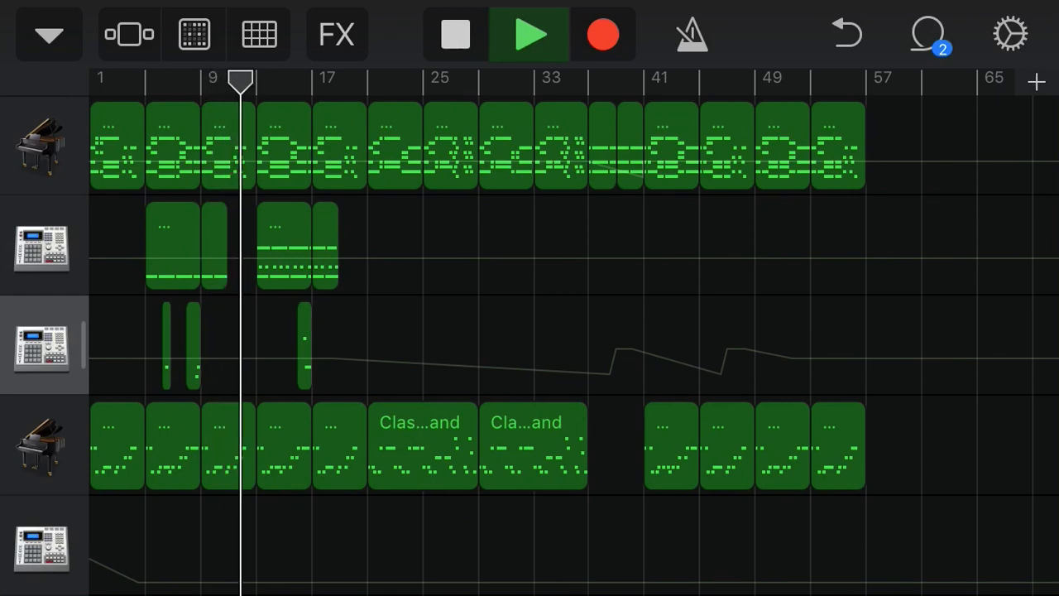
pyautogui.scroll(-3)
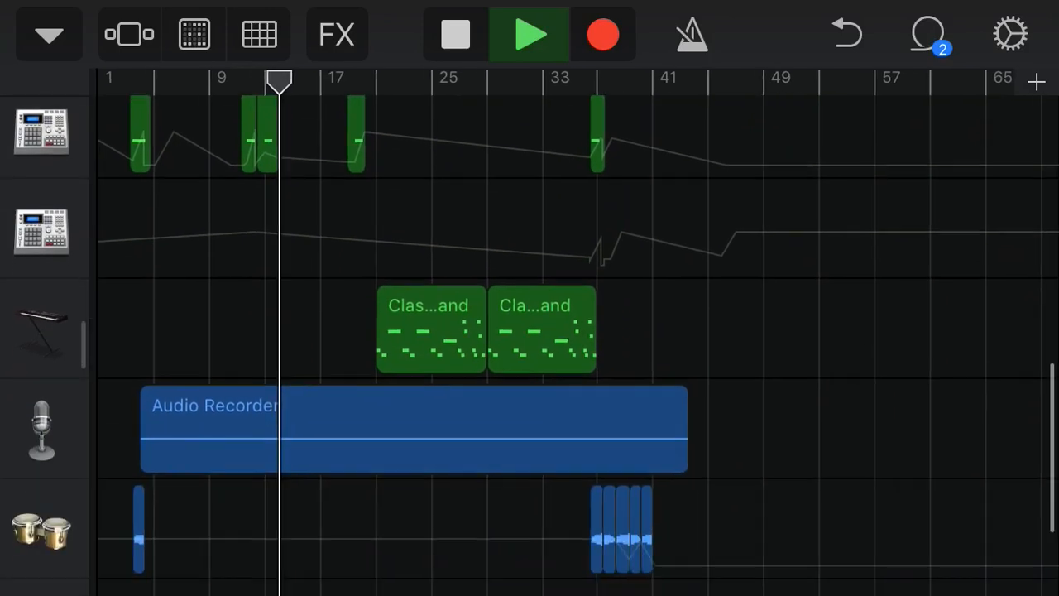
pyautogui.scroll(-3)
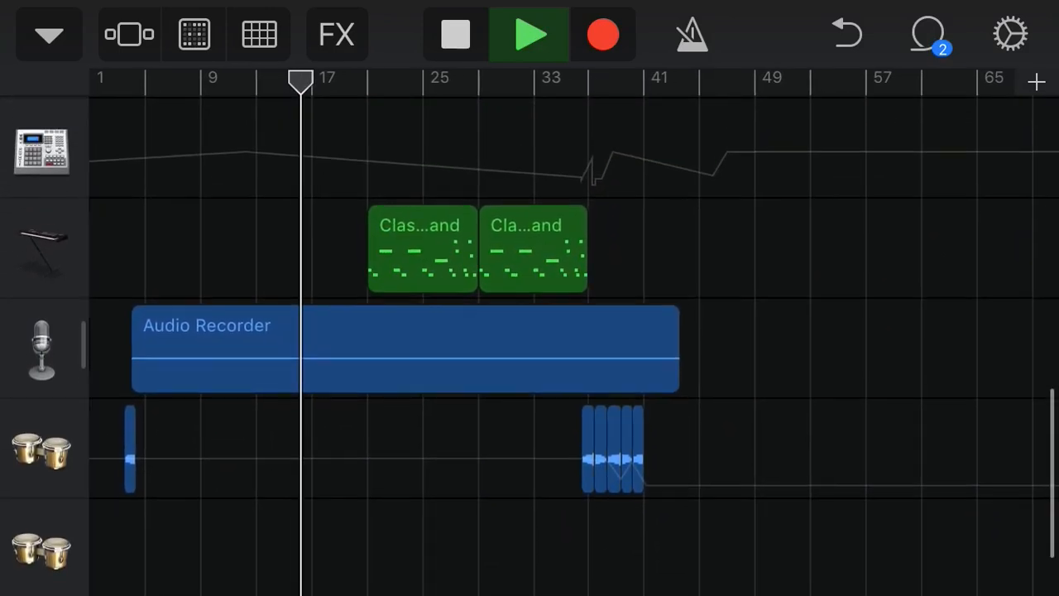
pyautogui.scroll(-3)
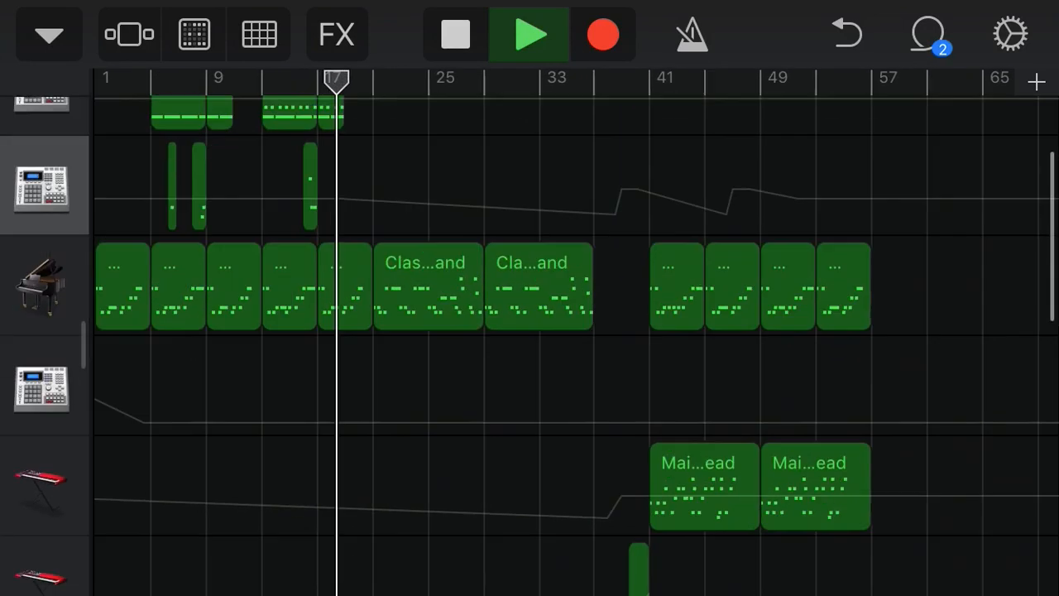
pyautogui.scroll(-3)
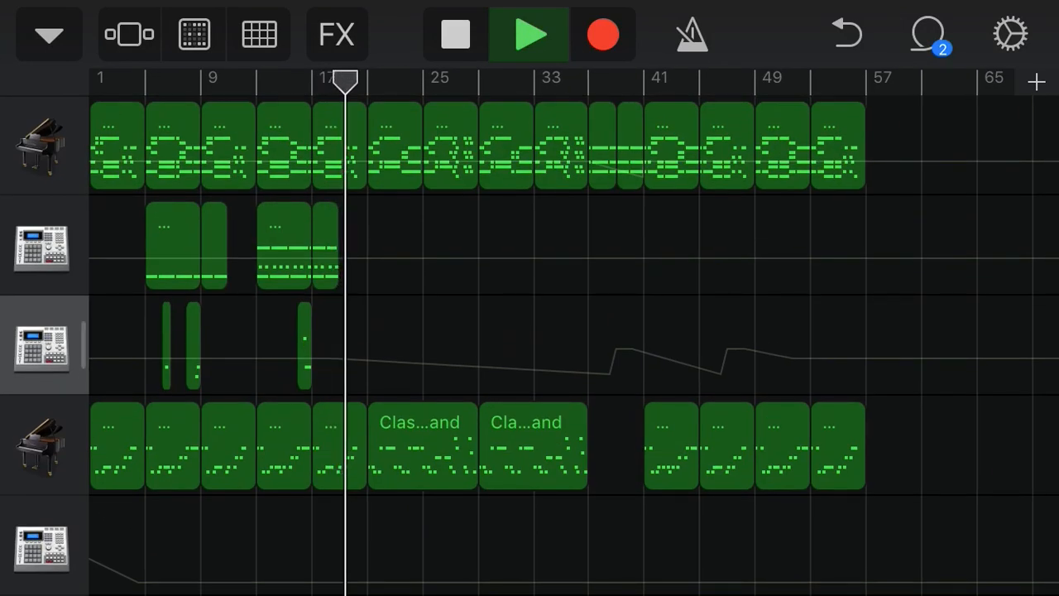